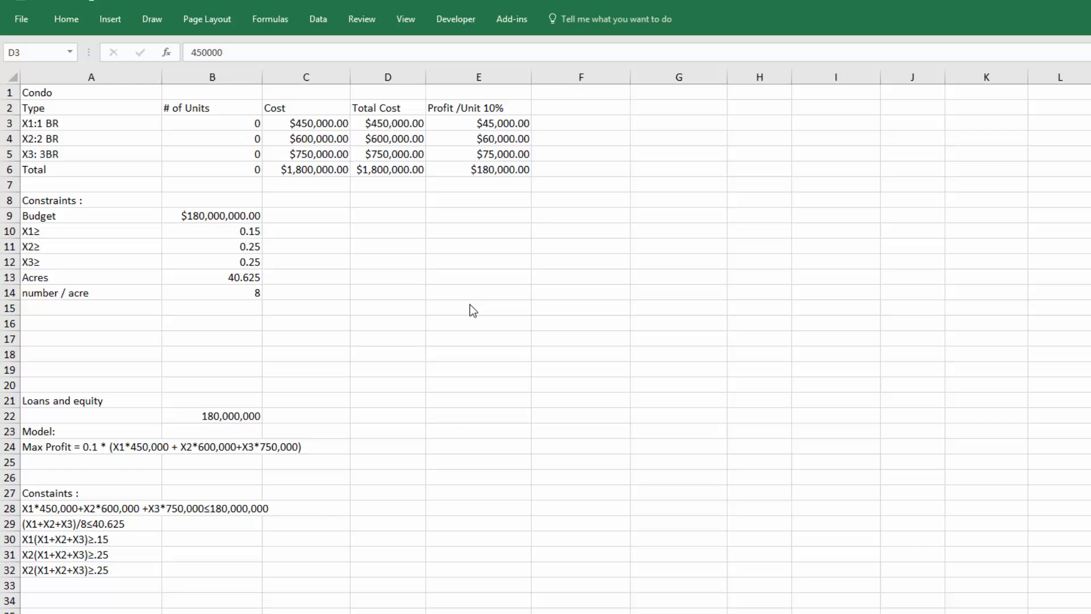
mouse_move(680, 160)
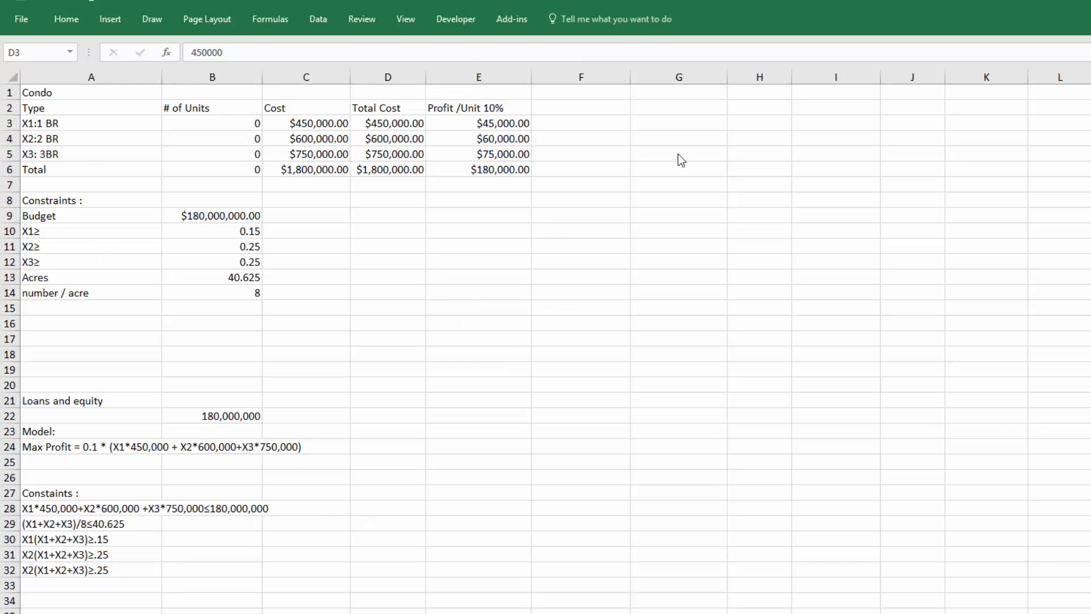
mouse_move(625, 91)
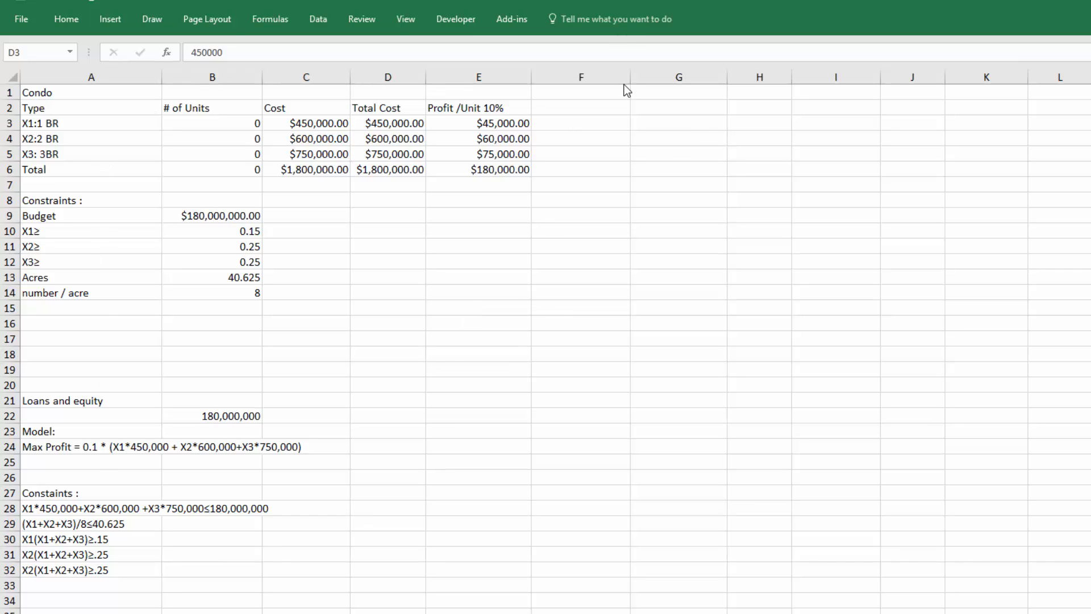
mouse_move(317, 19)
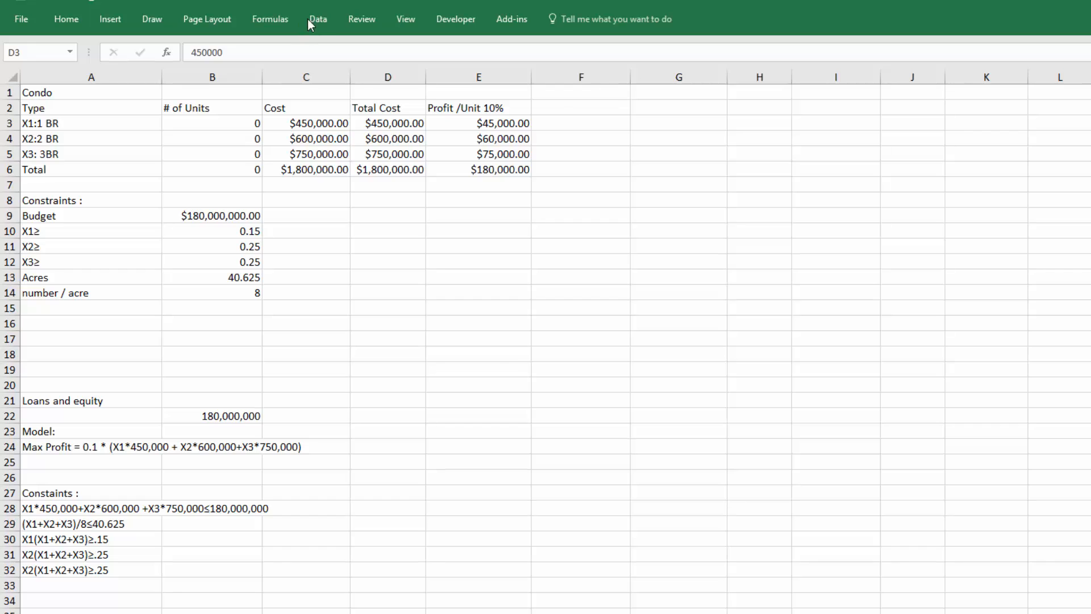
mouse_move(311, 24)
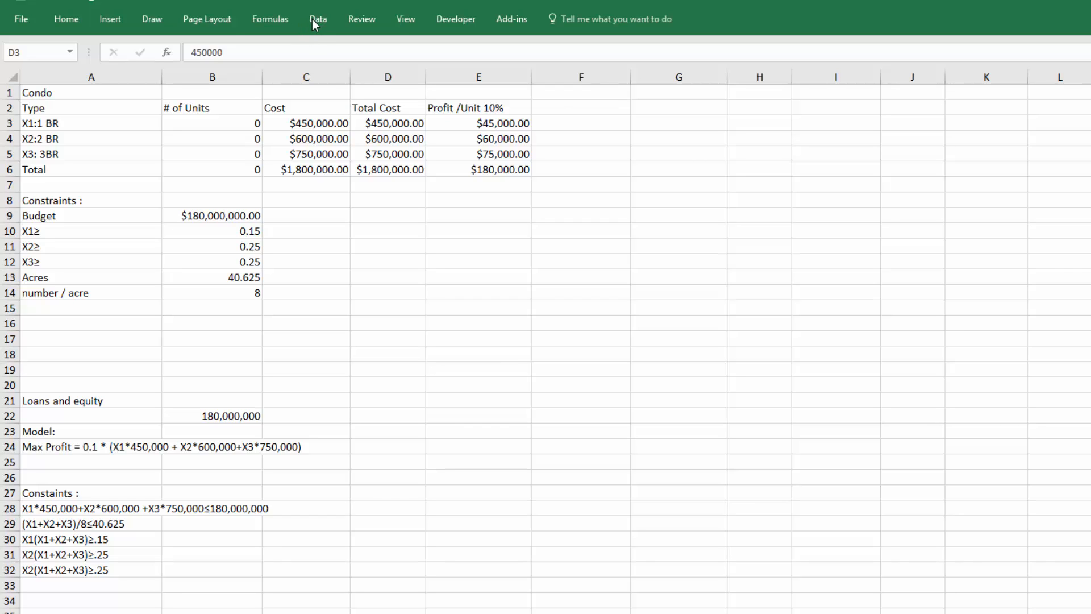
mouse_move(500, 195)
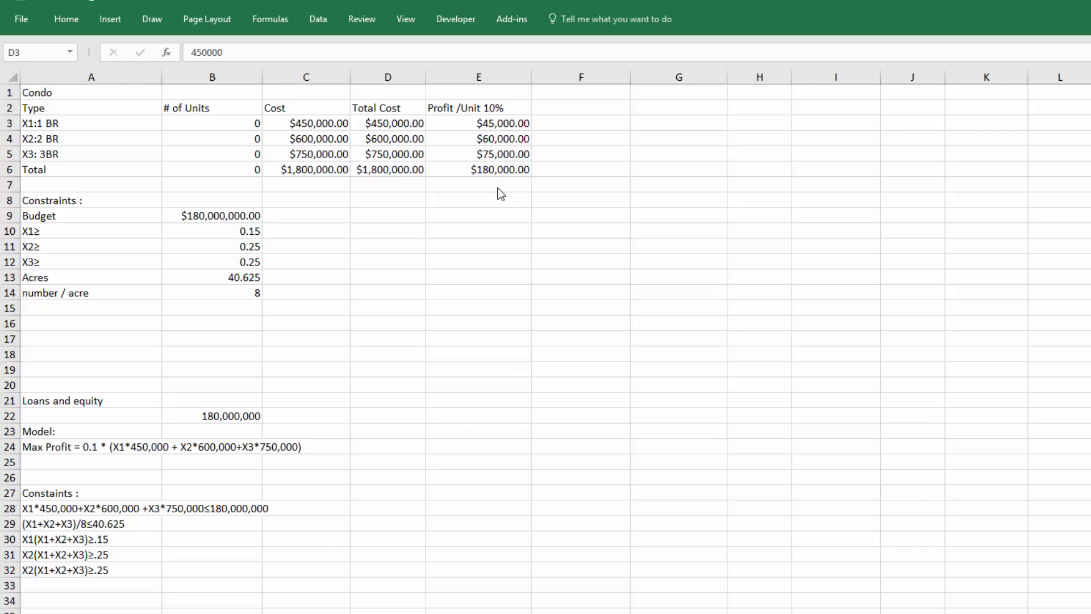
mouse_move(466, 146)
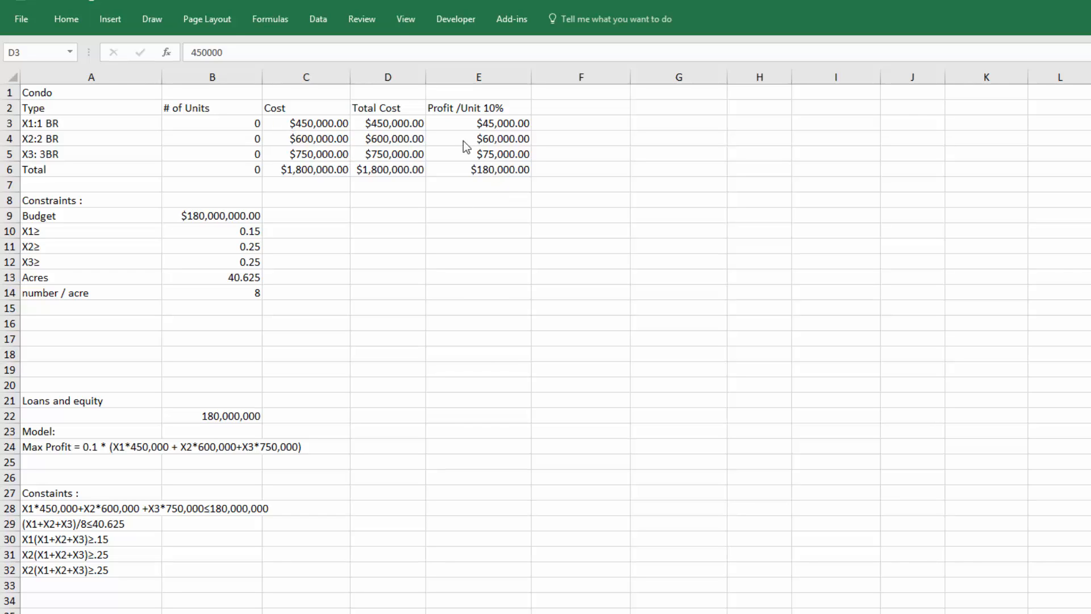
mouse_move(373, 135)
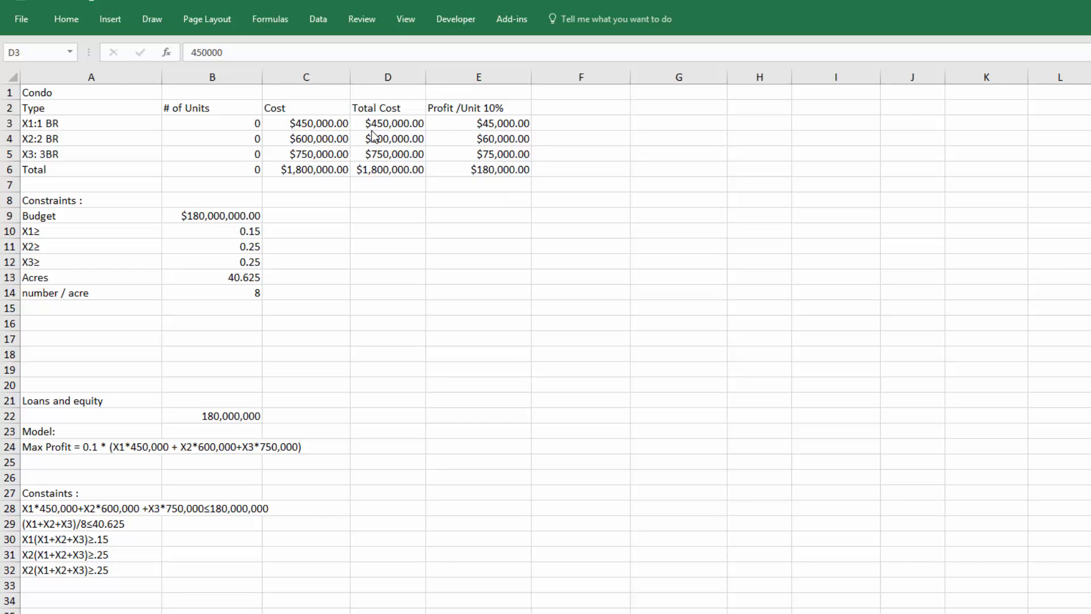
Replace the 1 BR Total Cost with the formula =B3*C3 (units times cost), ready to fill down
click(387, 122)
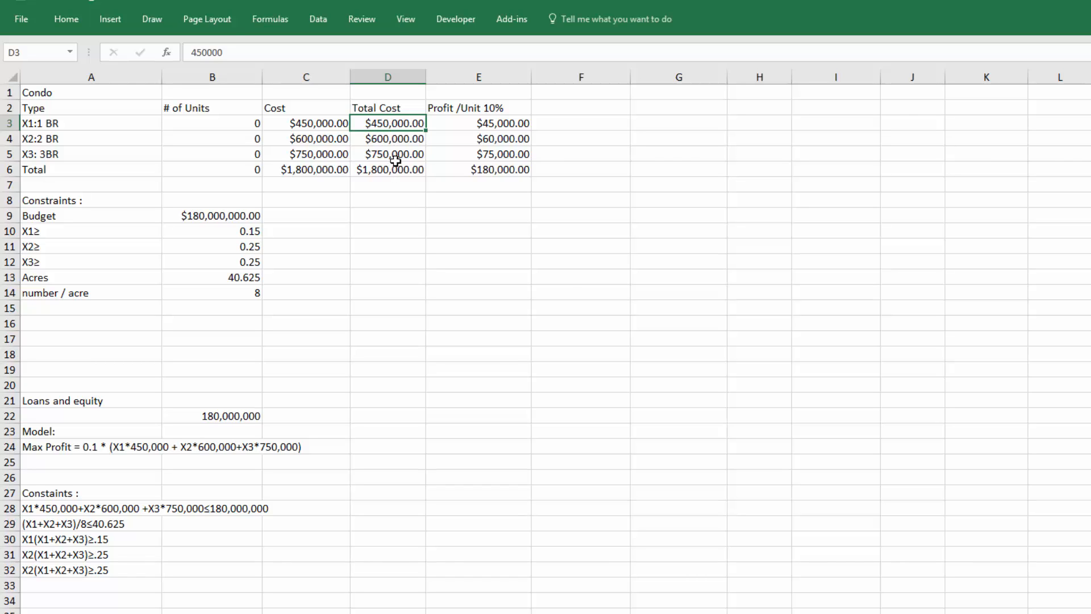
click(388, 170)
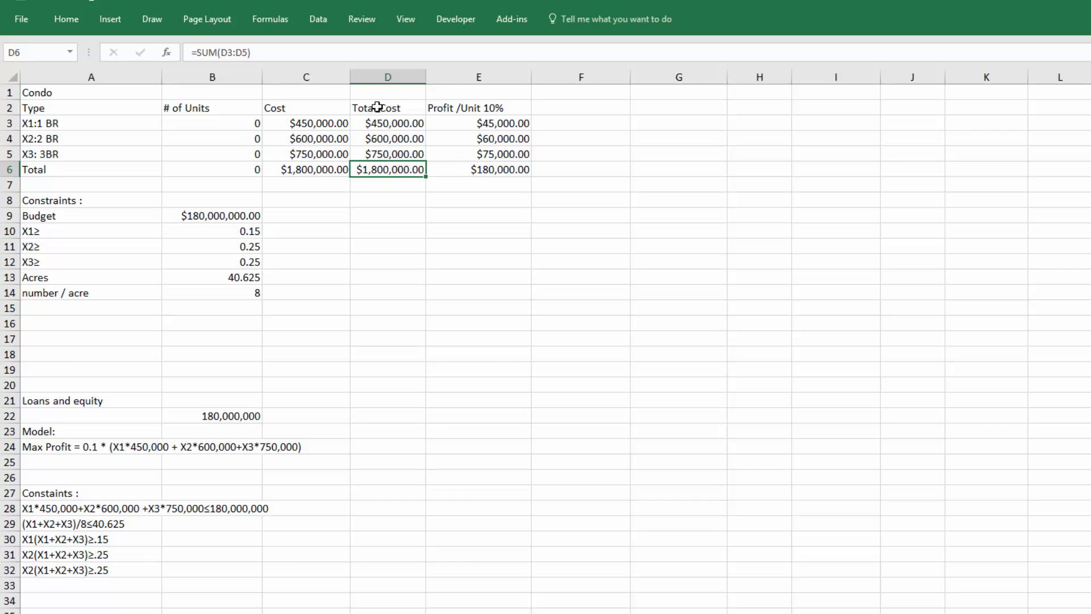
click(388, 123)
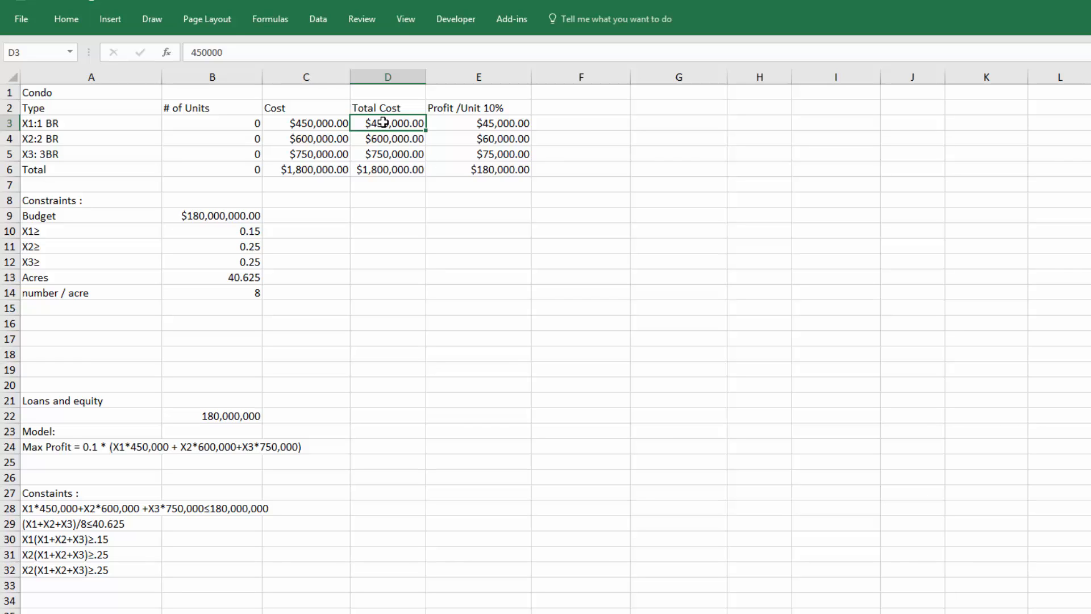
text(=)
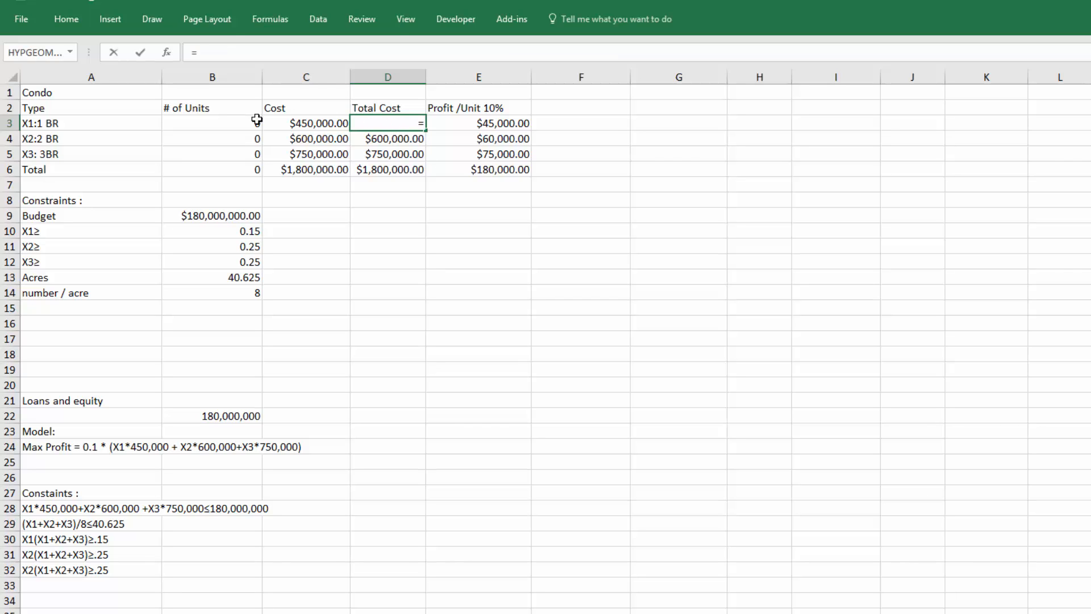
click(213, 122)
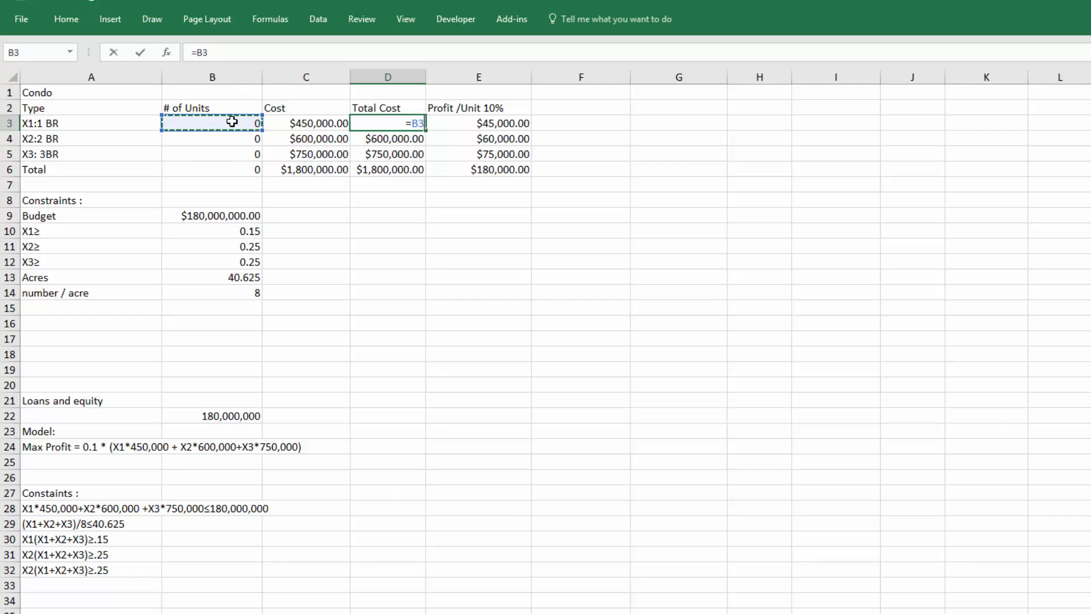
click(306, 123)
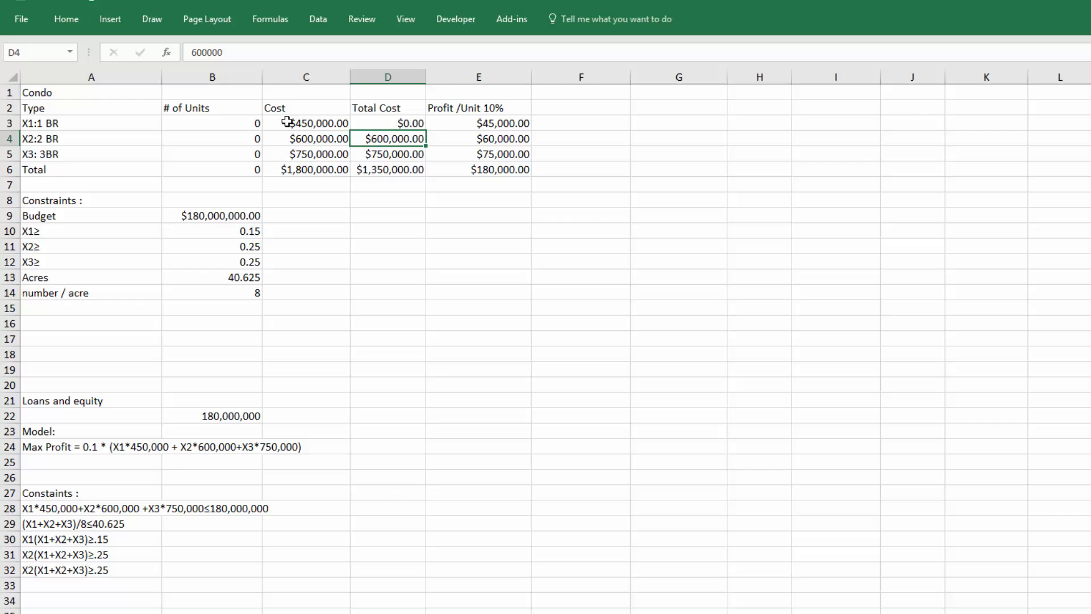
click(387, 123)
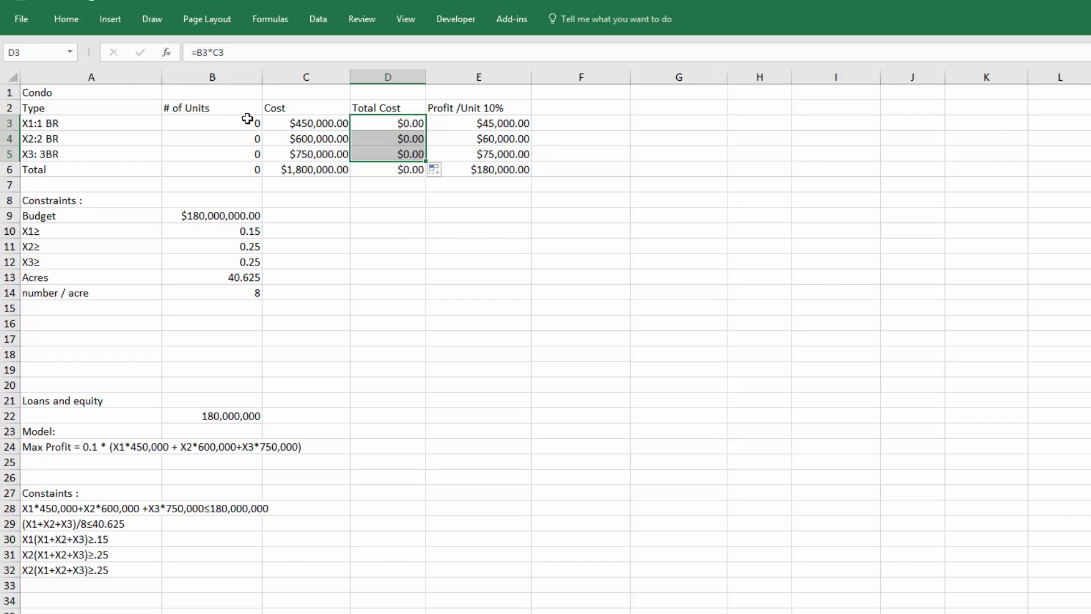
Enter 5 as the 1 BR unit count, giving a $2,250,000.00 Total Cost
click(212, 123)
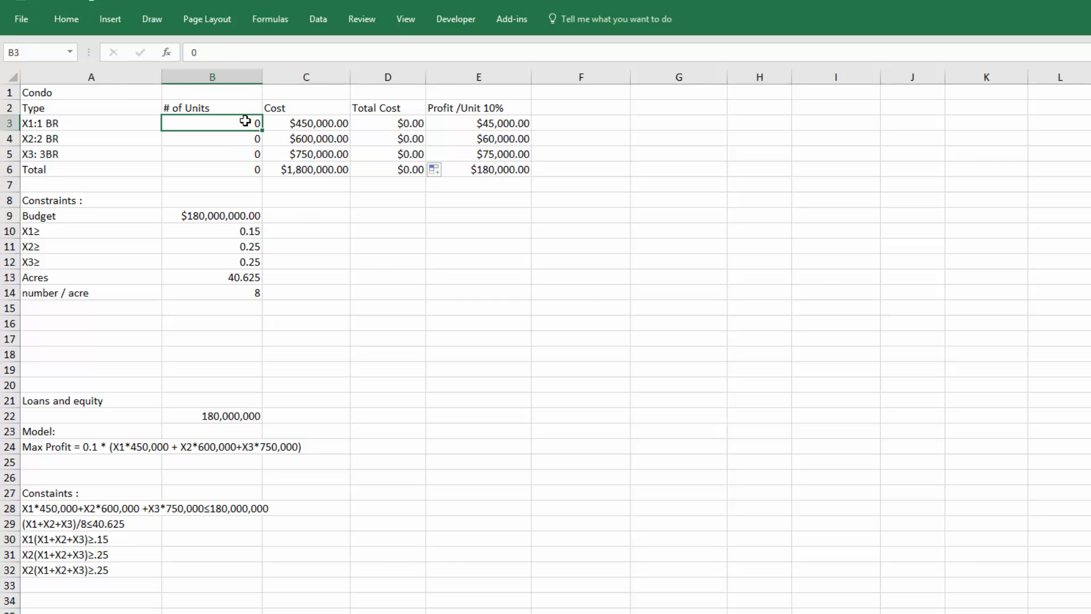
text(5)
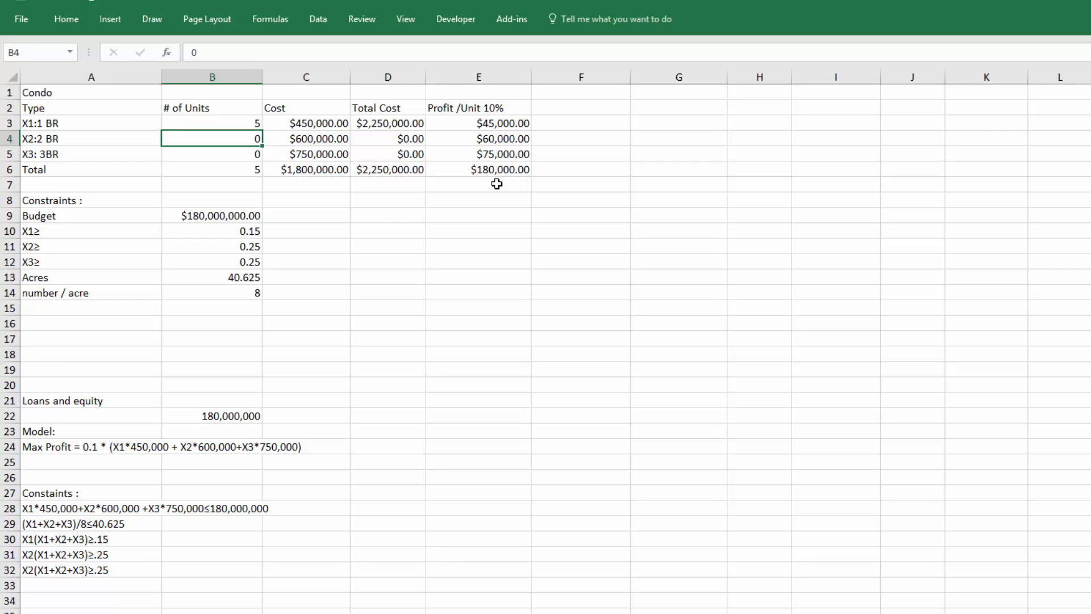
mouse_move(487, 184)
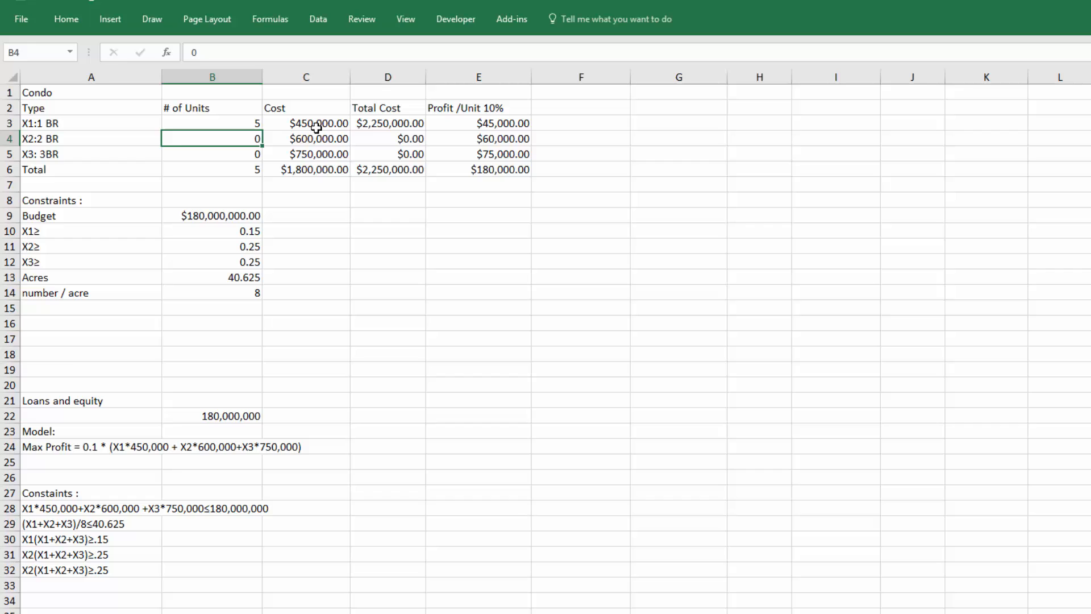
mouse_move(522, 182)
text(1)
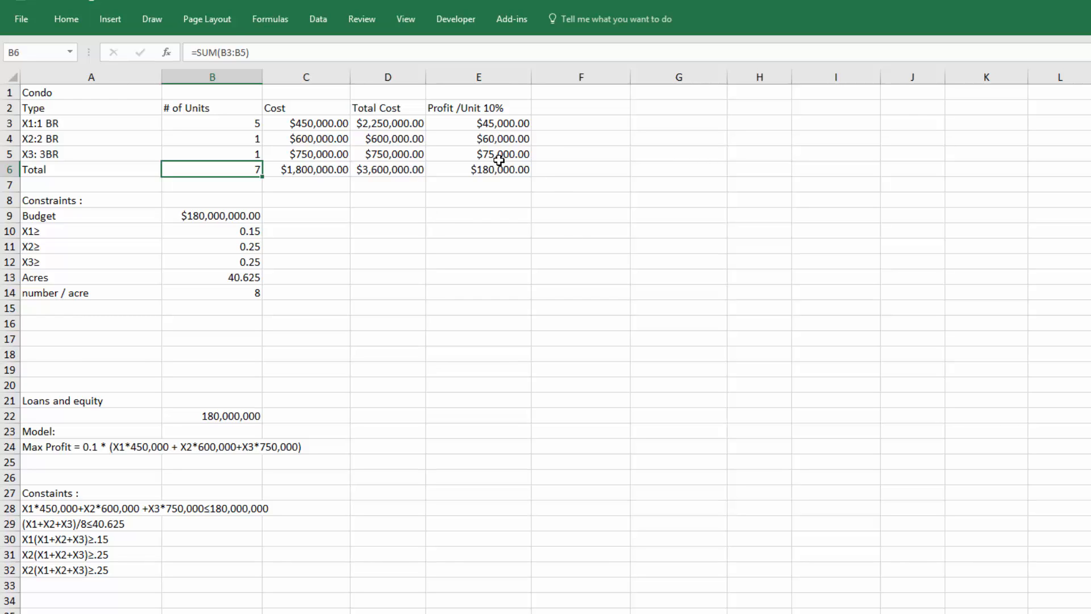
Select the 1 BR profit cell E3 to rewrite its formula
click(478, 123)
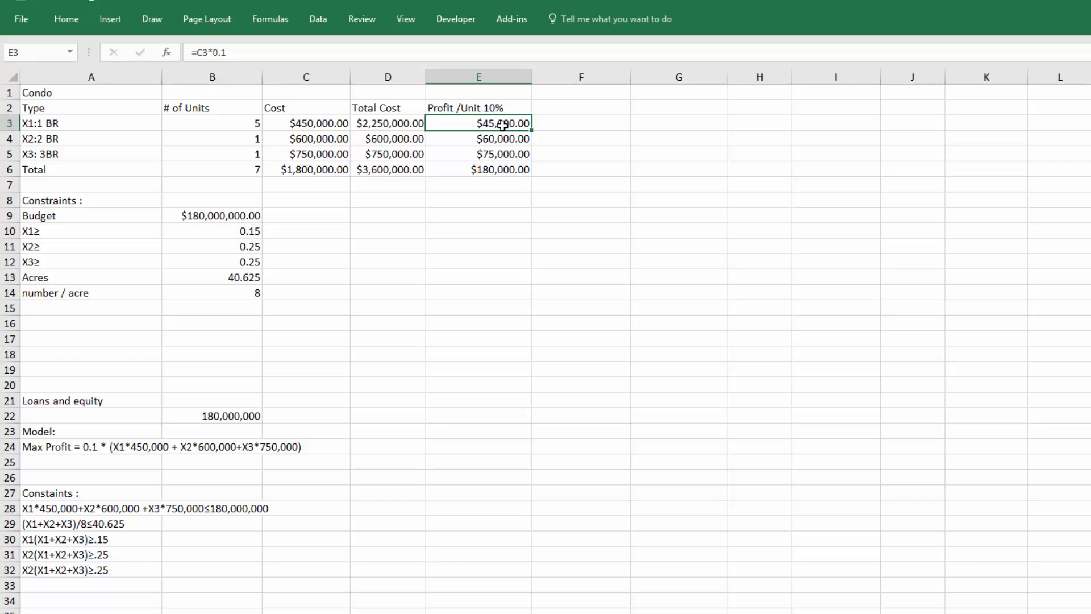
mouse_move(502, 132)
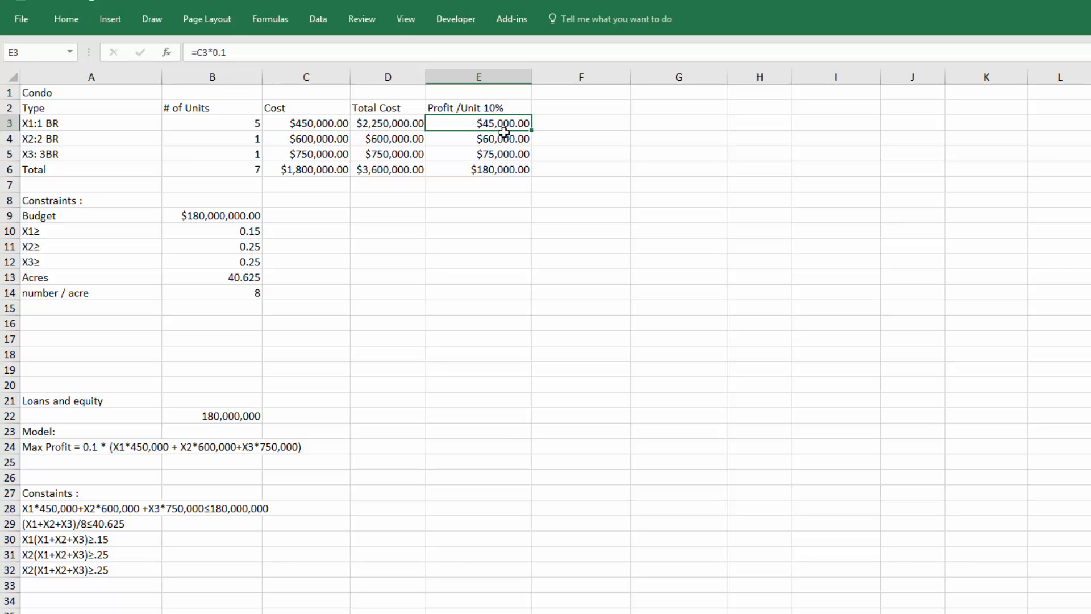
mouse_move(498, 128)
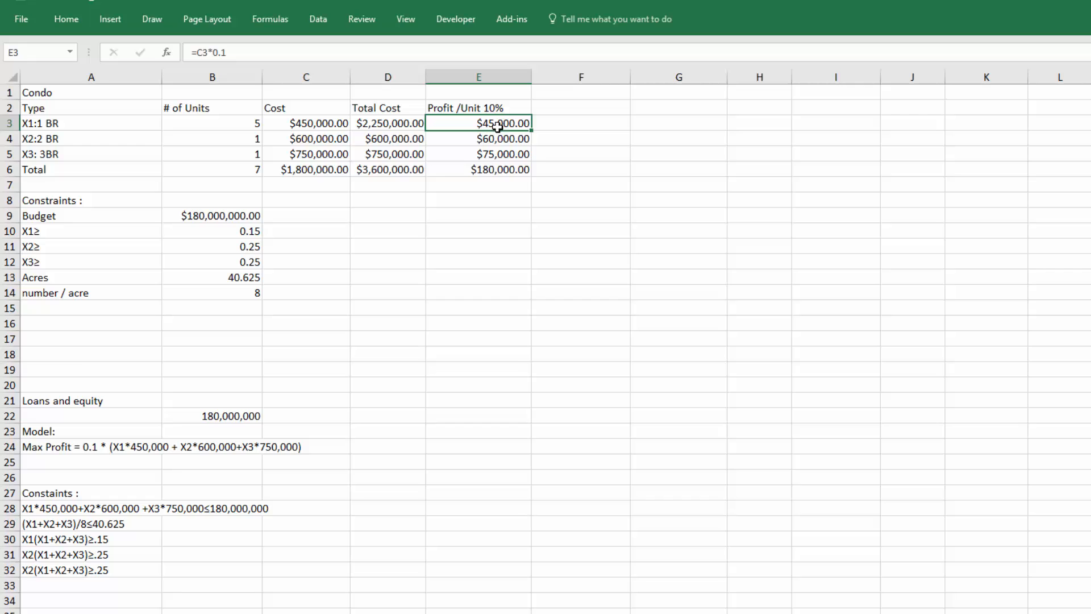
mouse_move(318, 123)
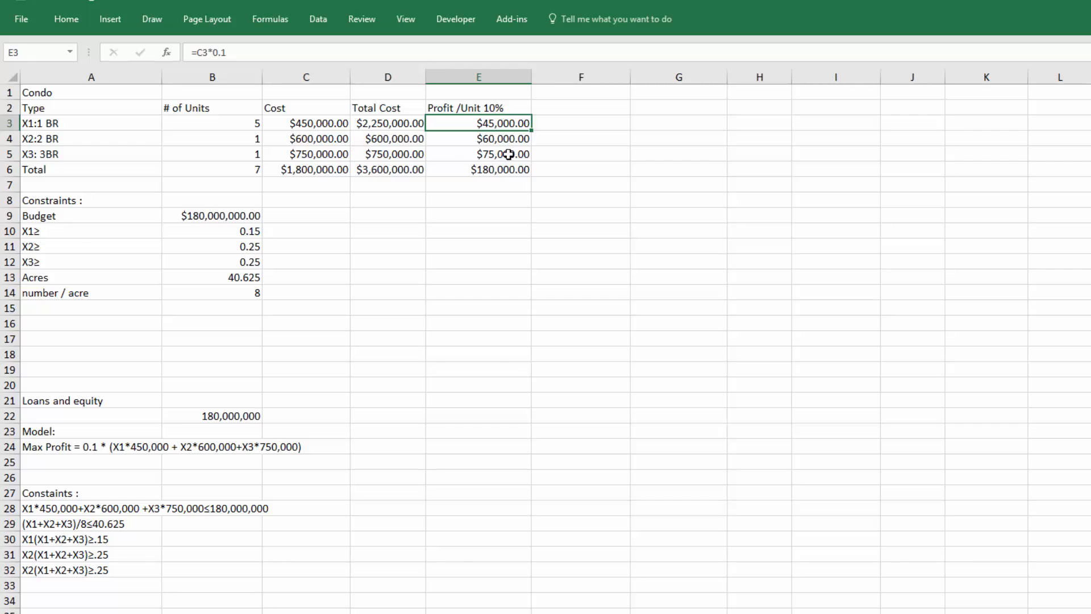
mouse_move(497, 122)
text(=)
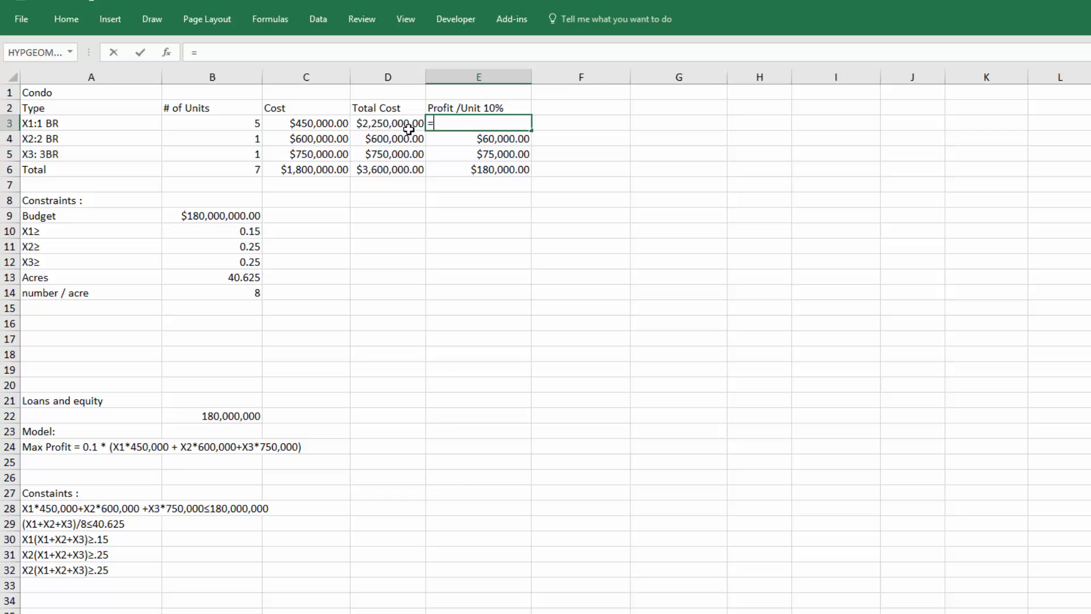
Set 1 BR profit to =D3*.1 and fill it down through row 5, totalling $360,000.00
click(388, 123)
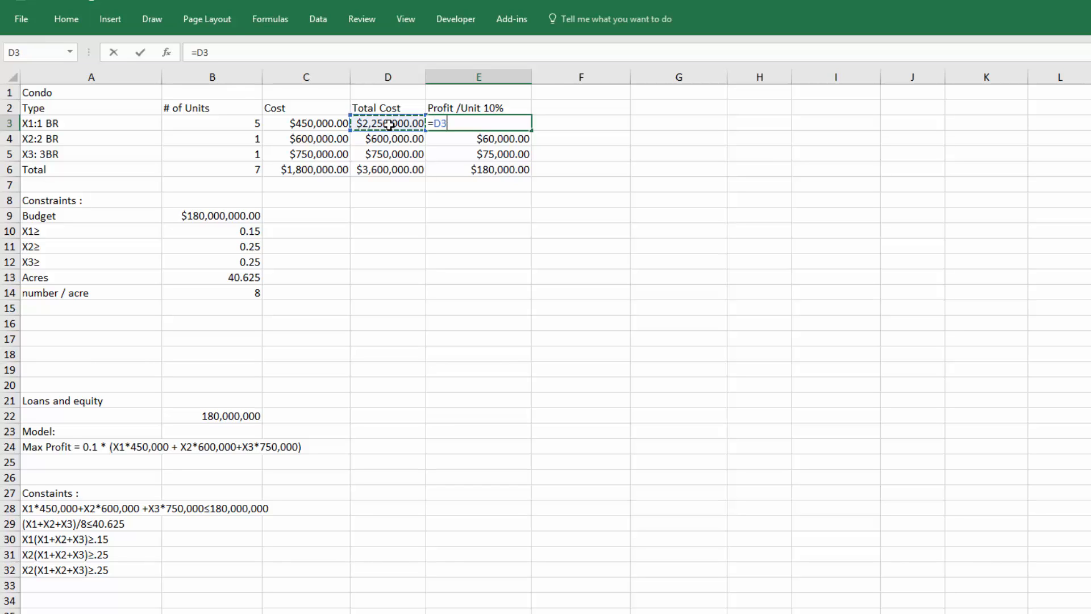
text(*)
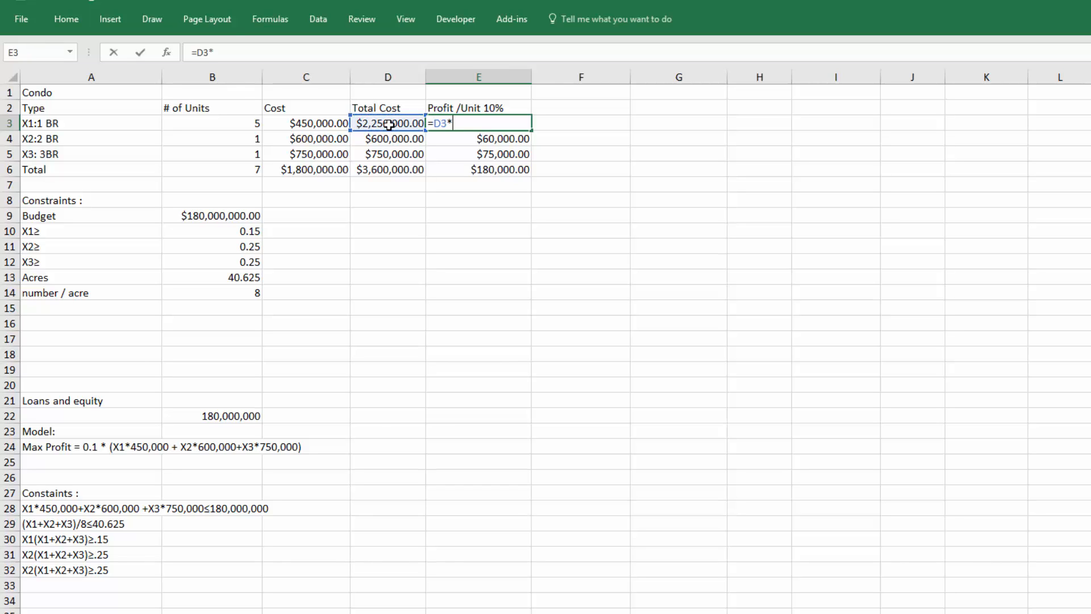
text(.1)
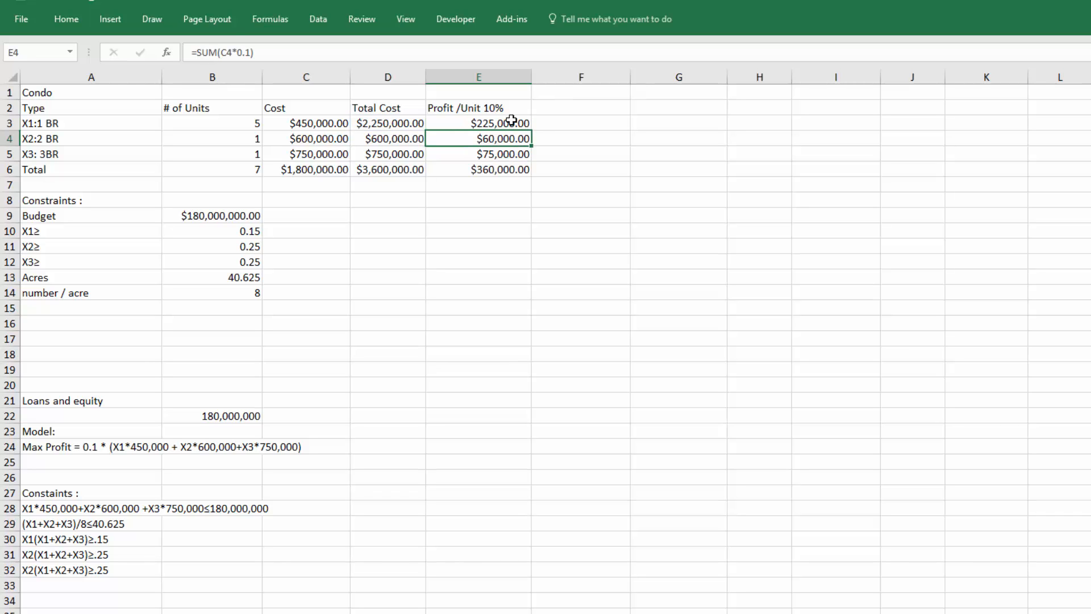
click(479, 123)
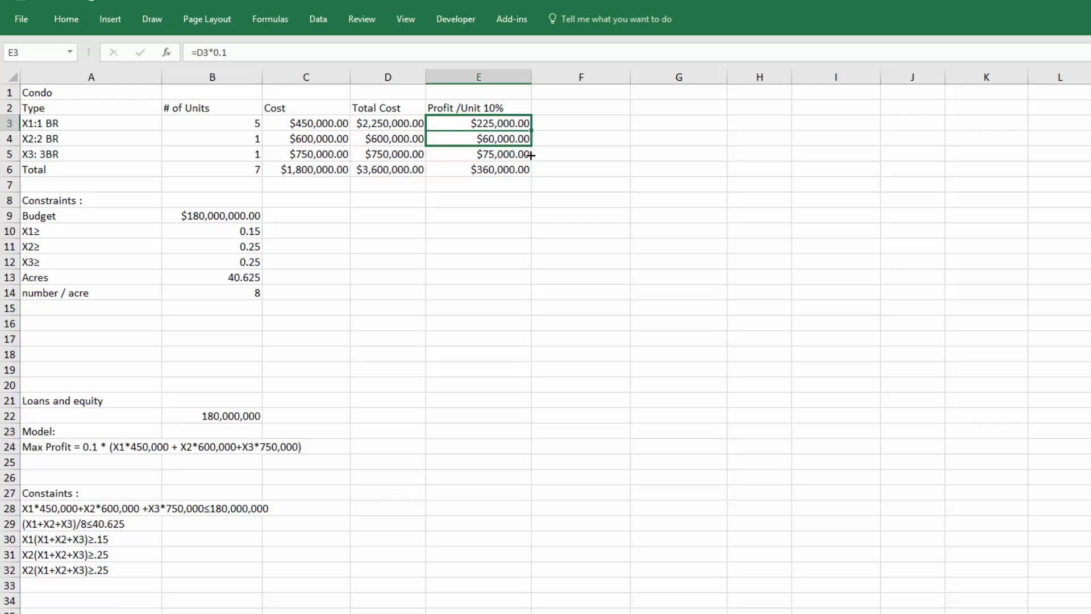
drag(479, 122, 478, 153)
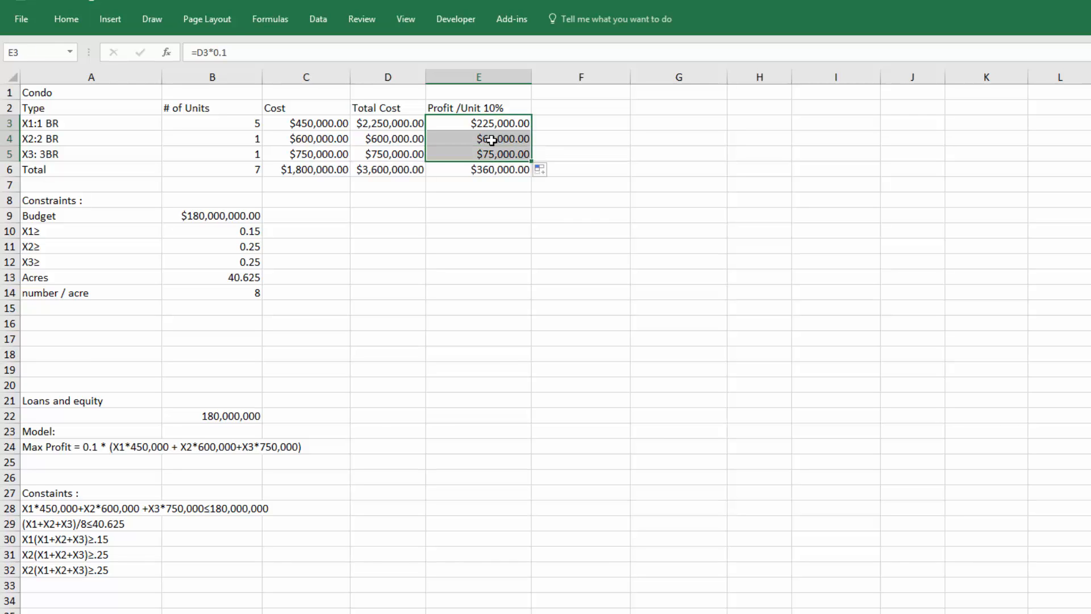
click(479, 138)
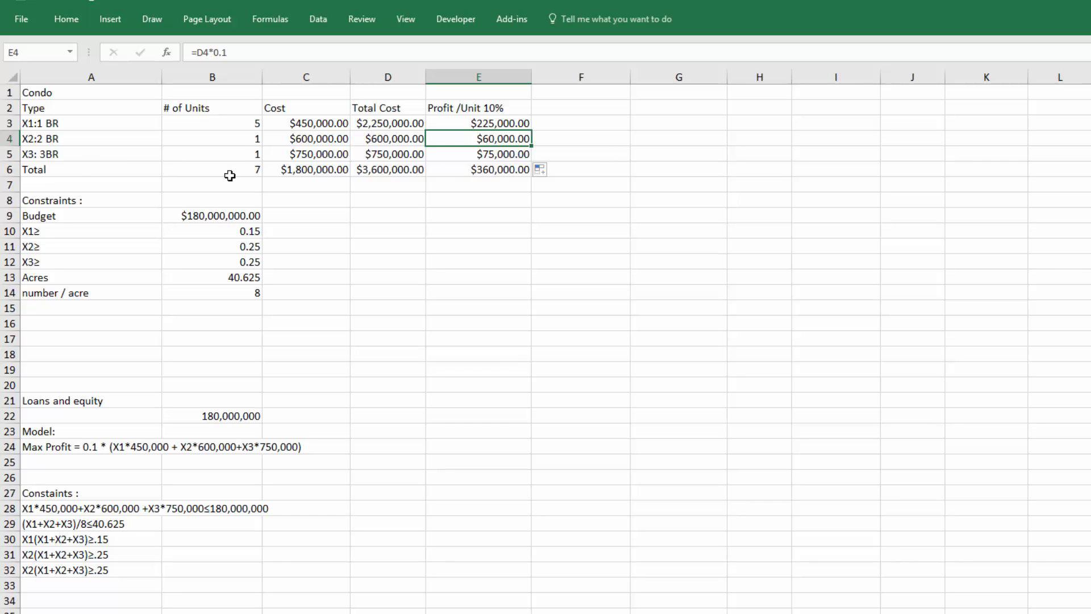
mouse_move(495, 138)
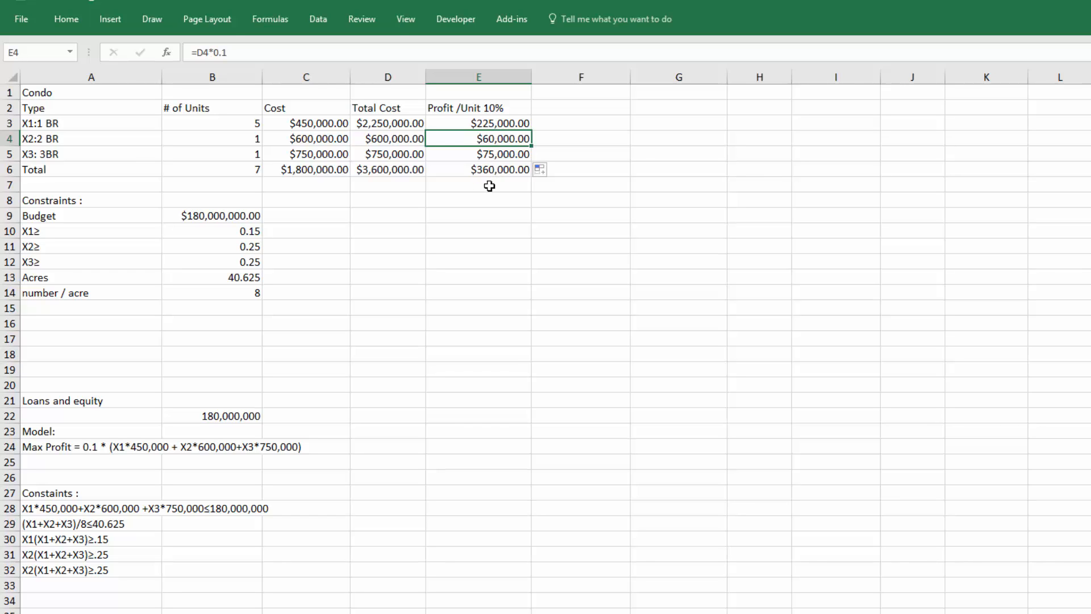
mouse_move(374, 127)
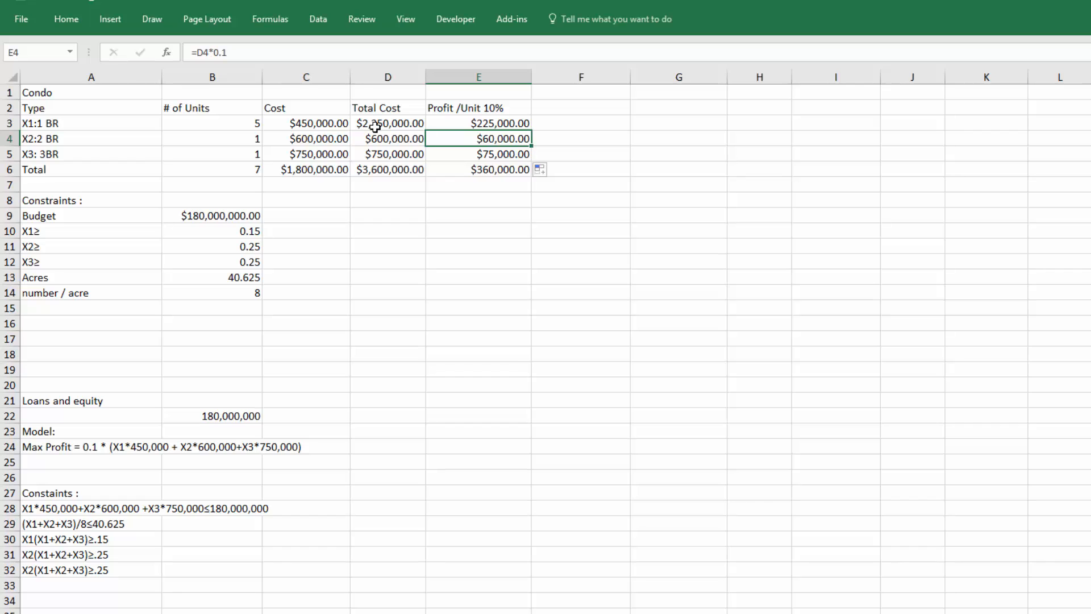
mouse_move(382, 180)
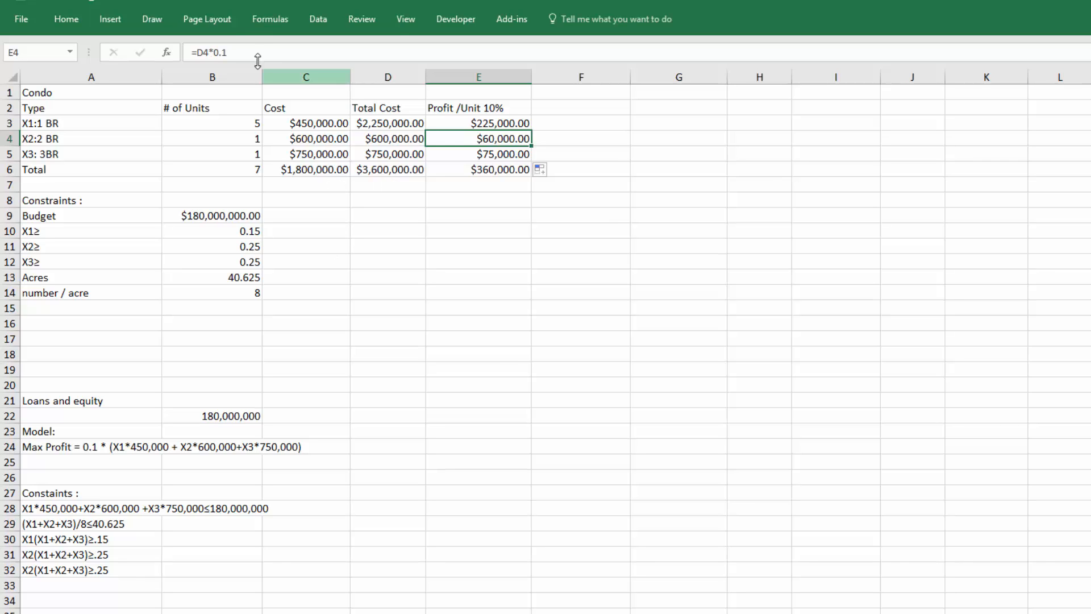
Run Solver maximising $E$6 over $B$3:$B$5, reaching $18,000,000.00 total profit
click(151, 20)
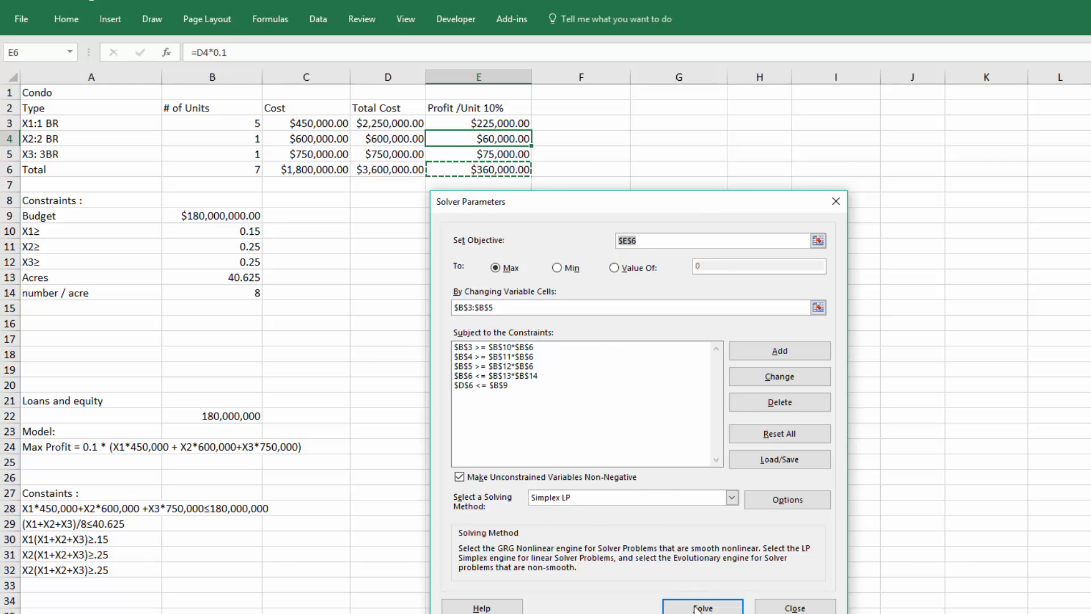
click(701, 607)
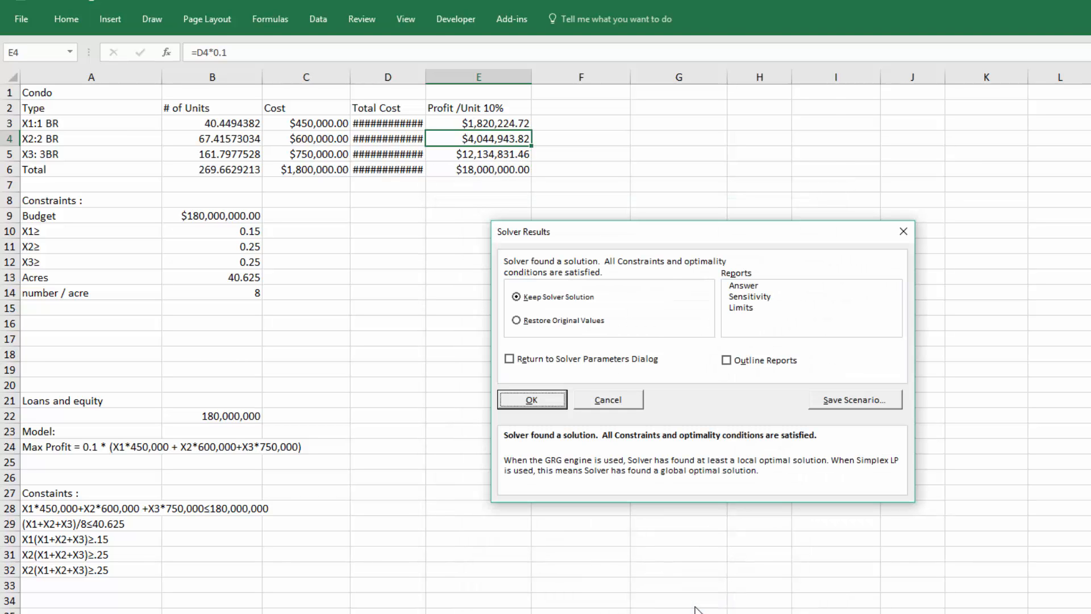
mouse_move(445, 279)
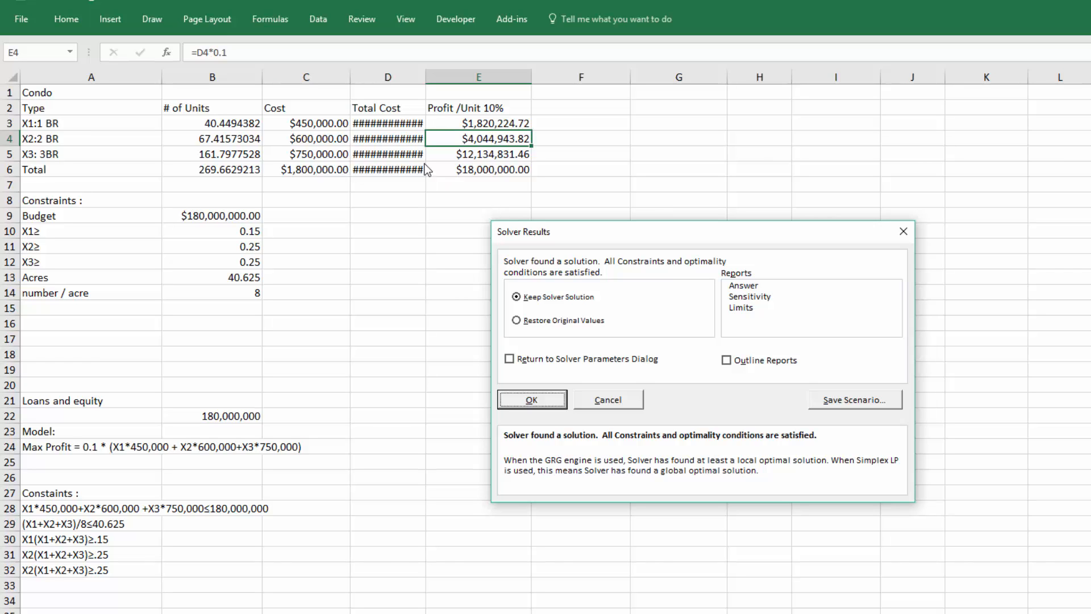
mouse_move(570, 119)
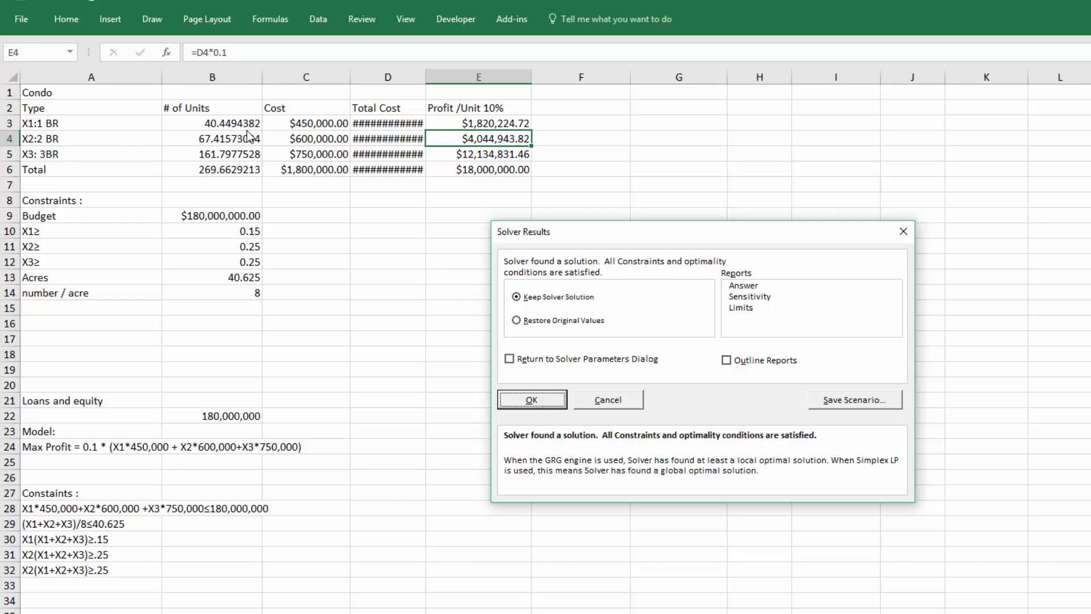
mouse_move(246, 126)
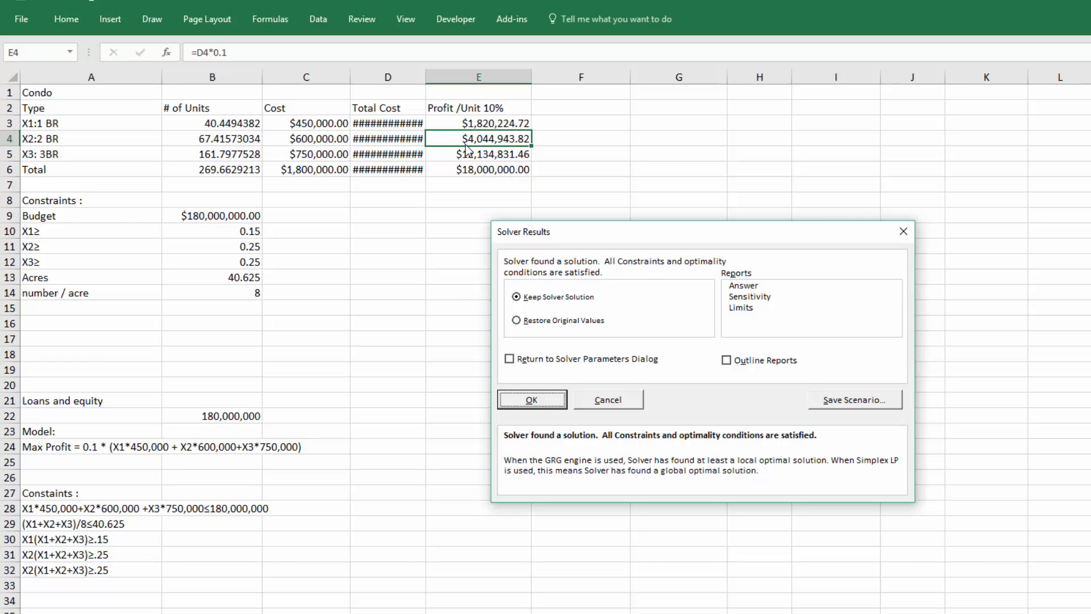
mouse_move(459, 167)
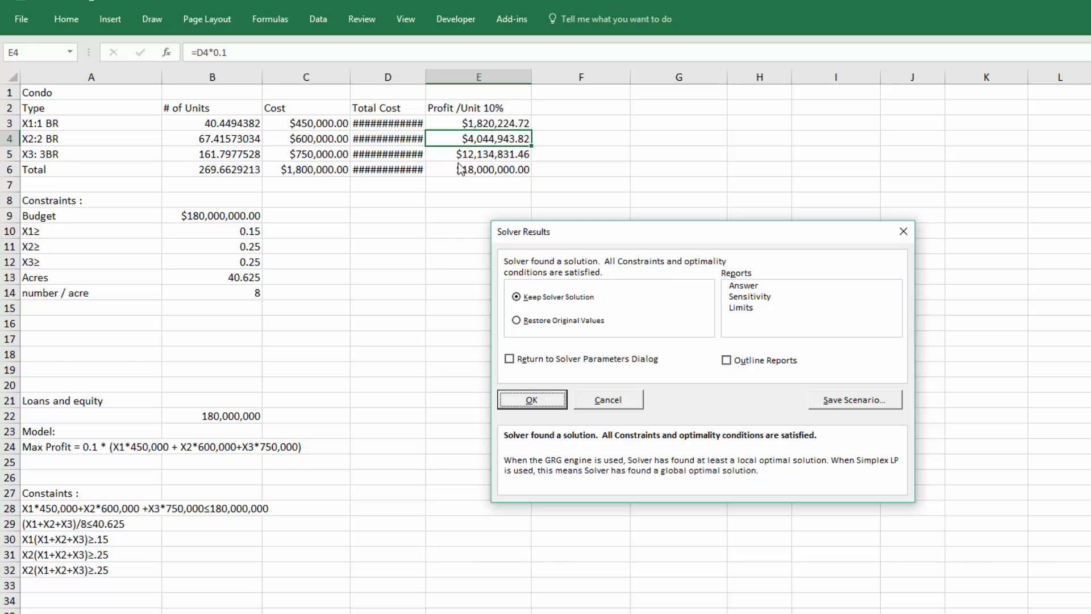
mouse_move(848, 318)
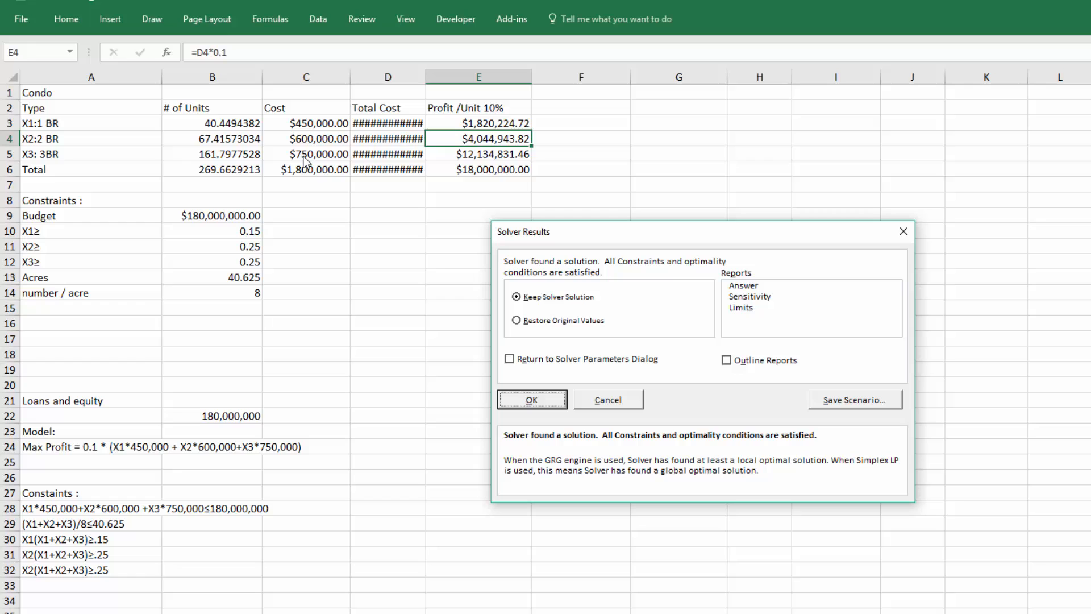
mouse_move(496, 178)
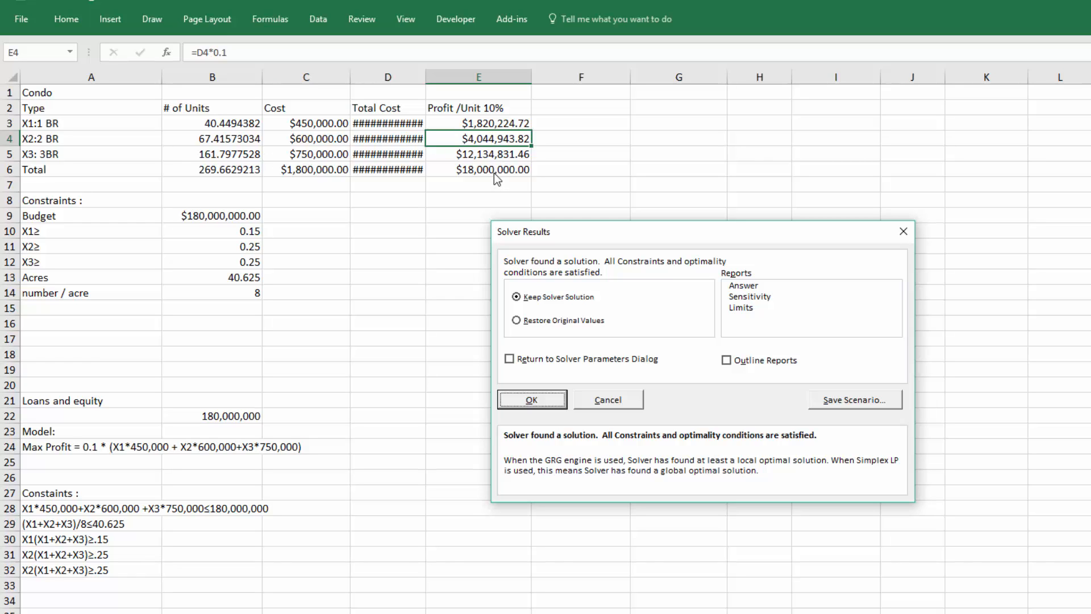
mouse_move(246, 145)
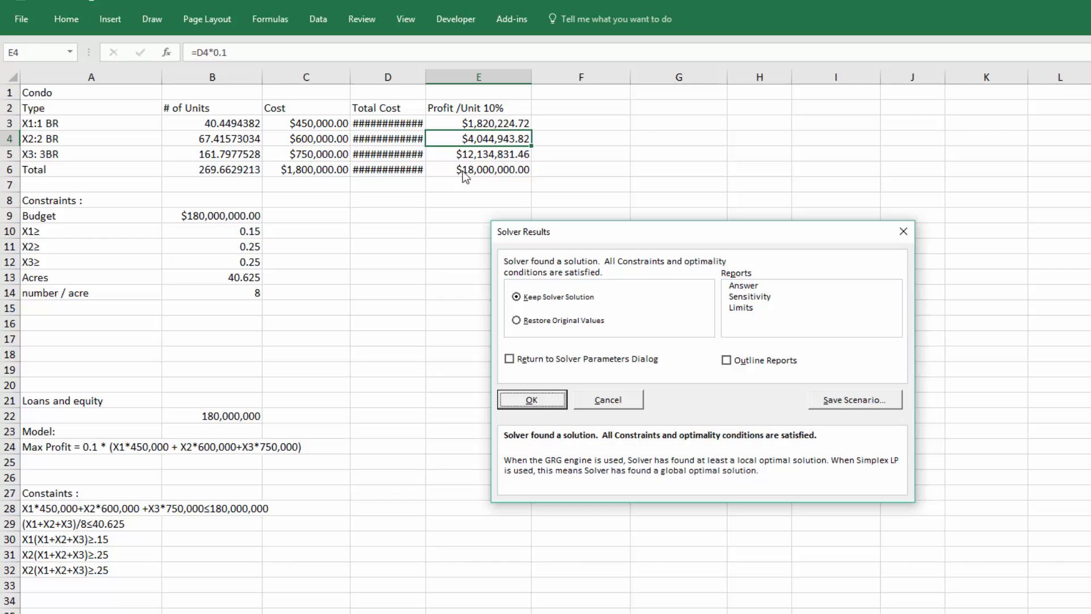
mouse_move(478, 174)
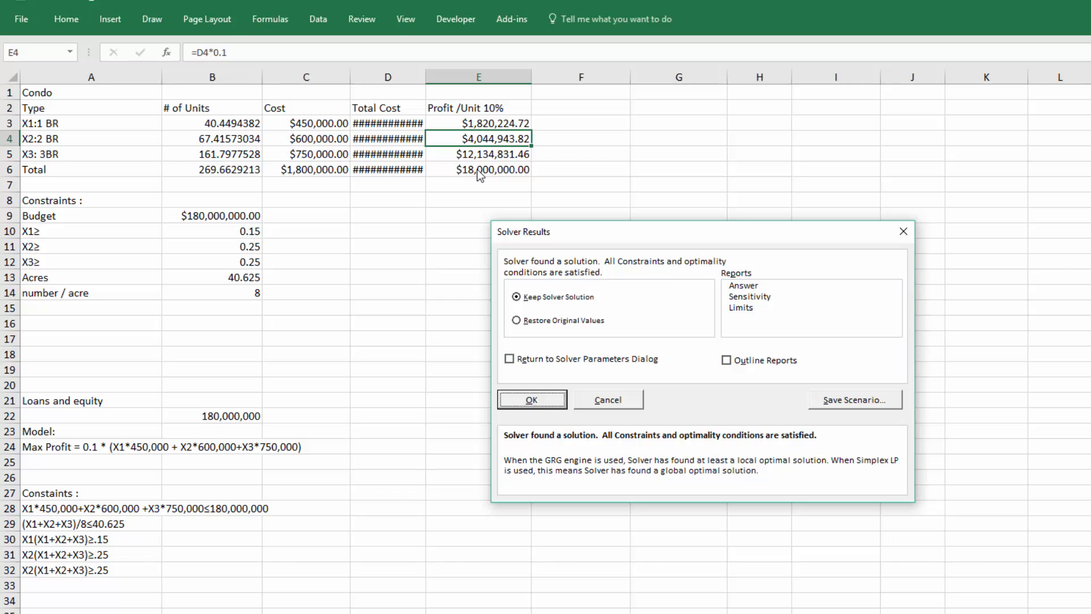